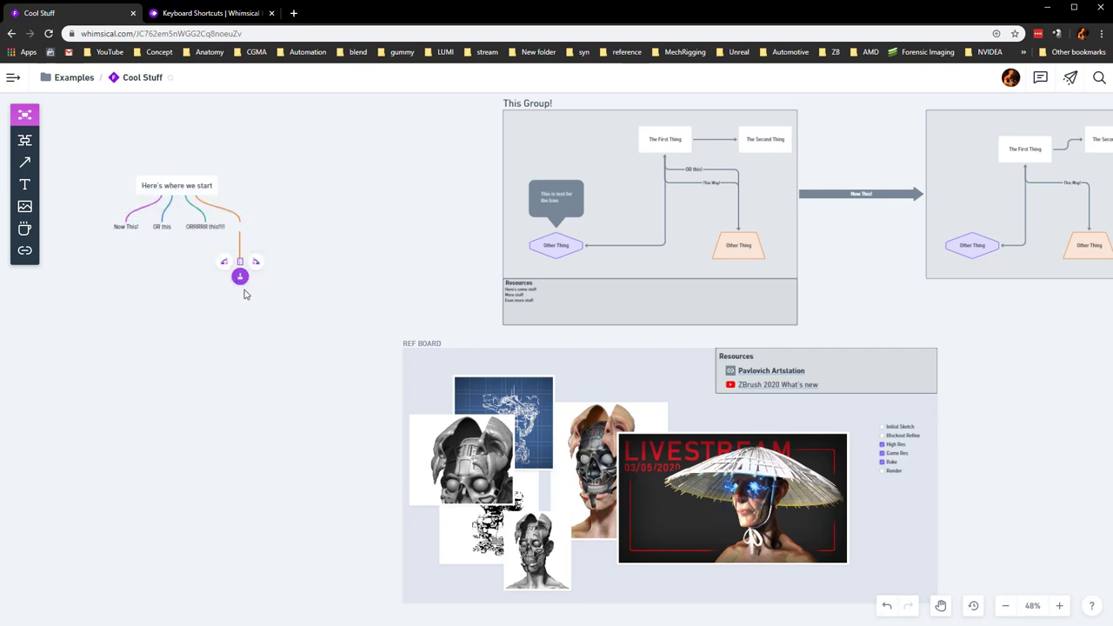
Toggle the 'ORRRRR this!!!!' branch collapsed and expanded, leaving 'See!' and 'Wait, there's more!' showing.
{"action": "left_click", "coordinate": [240, 276]}
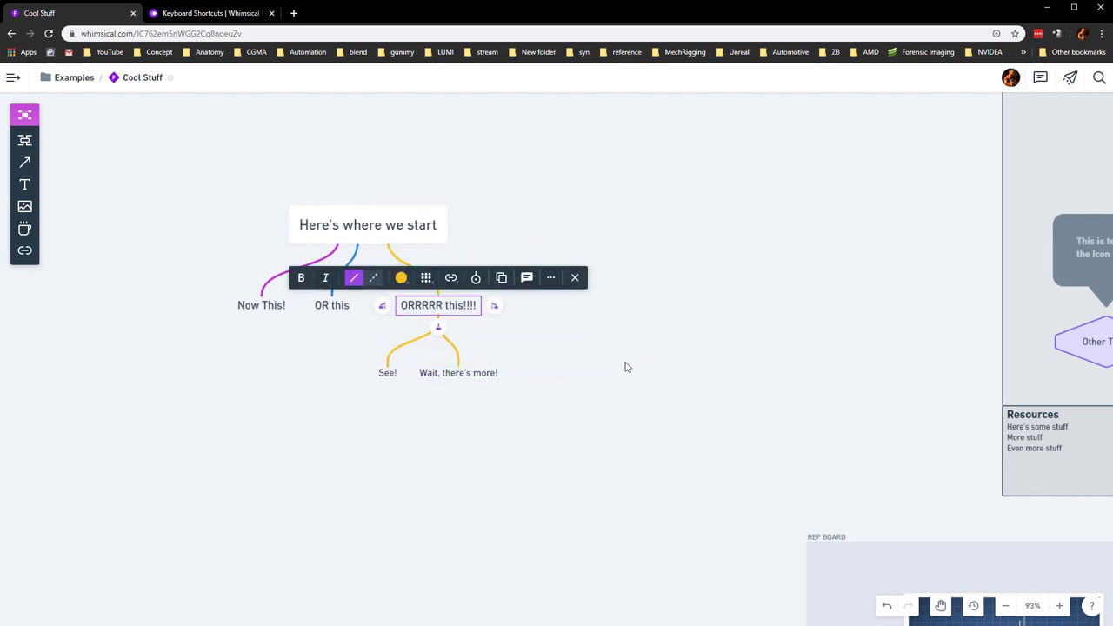
{"action": "left_click", "coordinate": [451, 278]}
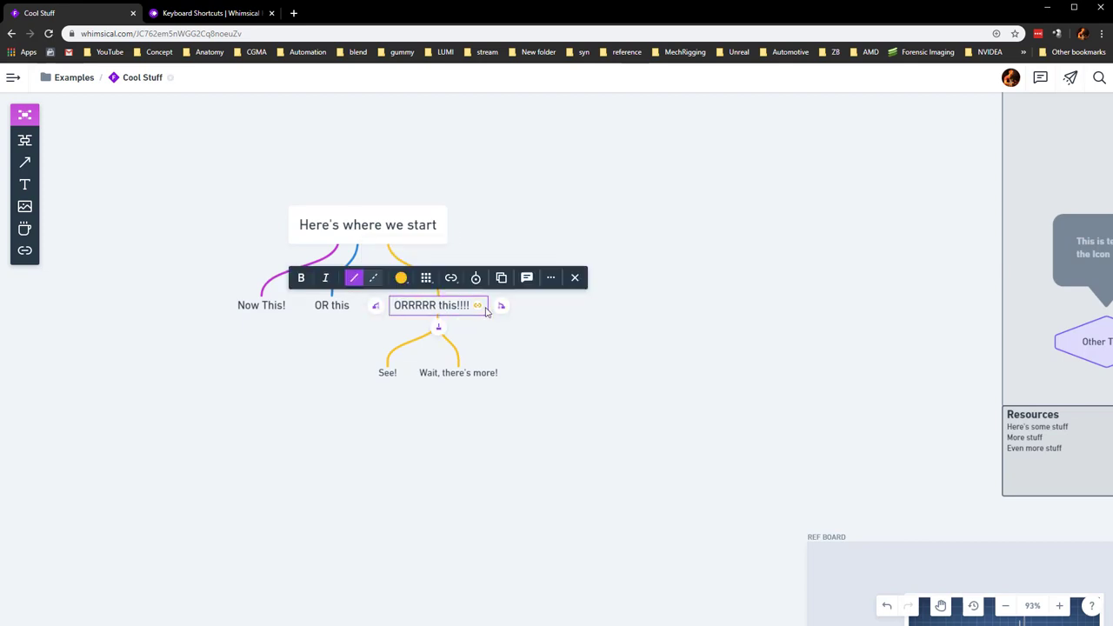
{"action": "left_click", "coordinate": [212, 13]}
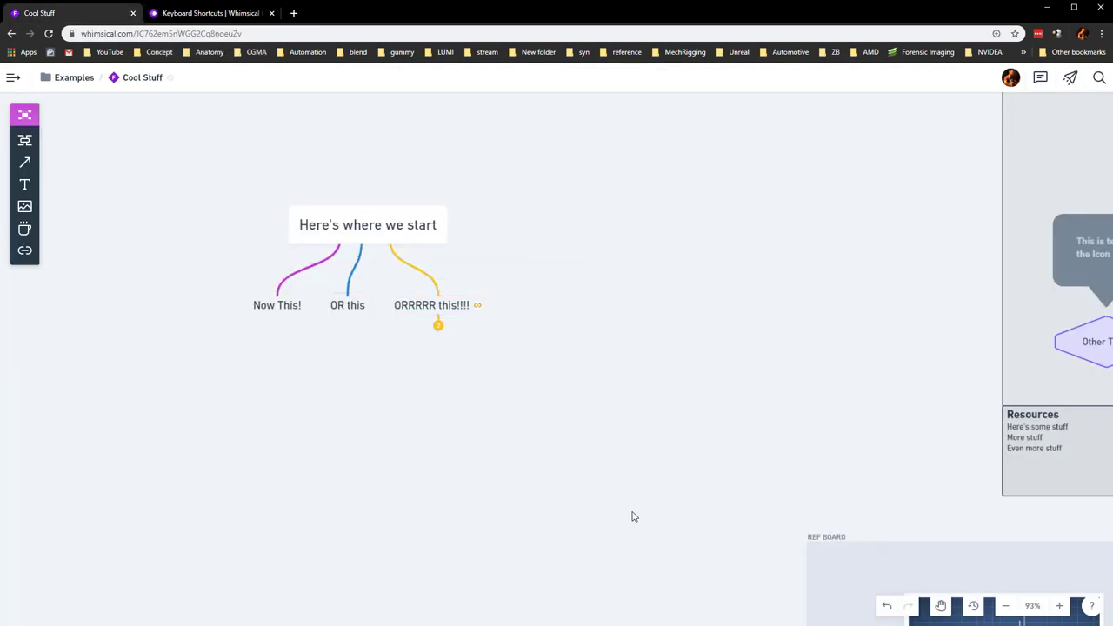
{"action": "left_click", "coordinate": [431, 305]}
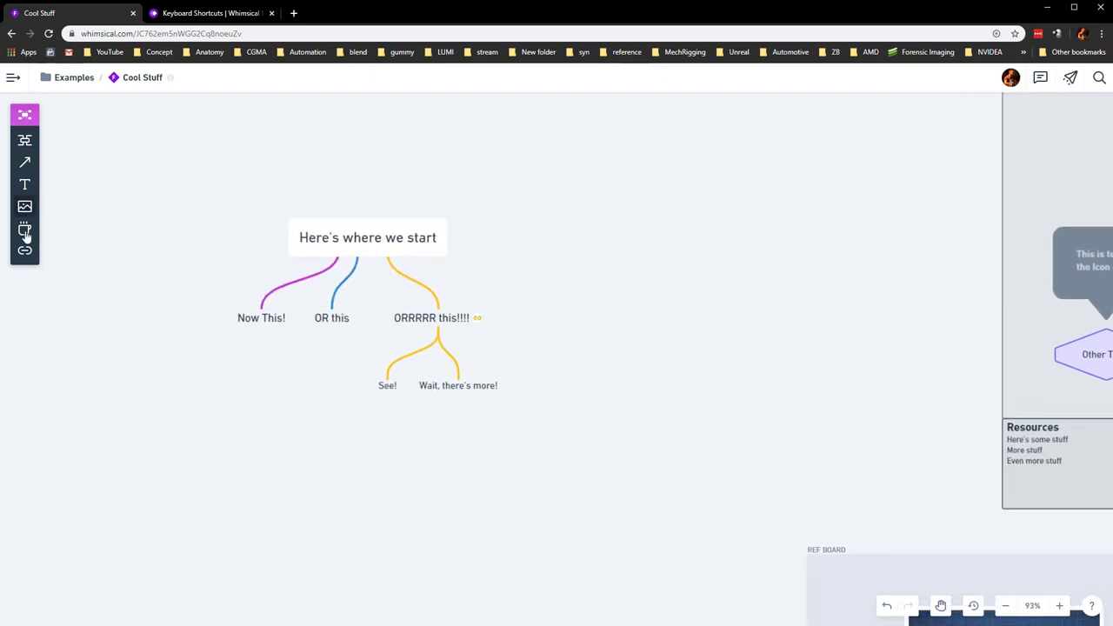
Place a brain icon above the 'Here's where we start' root idea.
{"action": "left_click", "coordinate": [25, 229]}
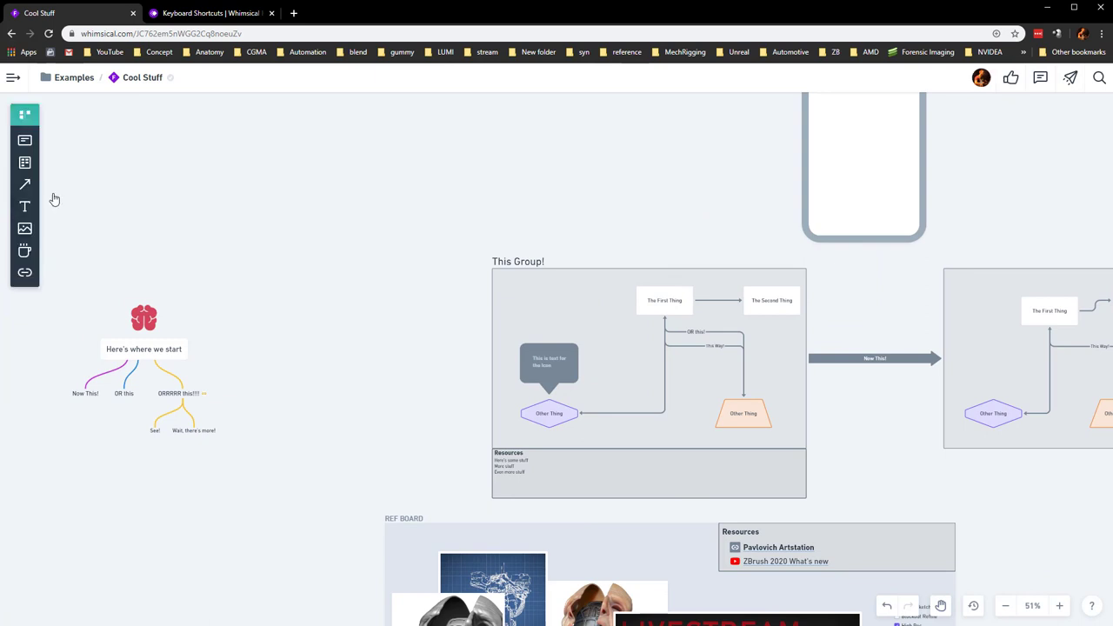
Drop a new blank card above the mind map and bring up its detail view.
{"action": "left_click", "coordinate": [25, 115]}
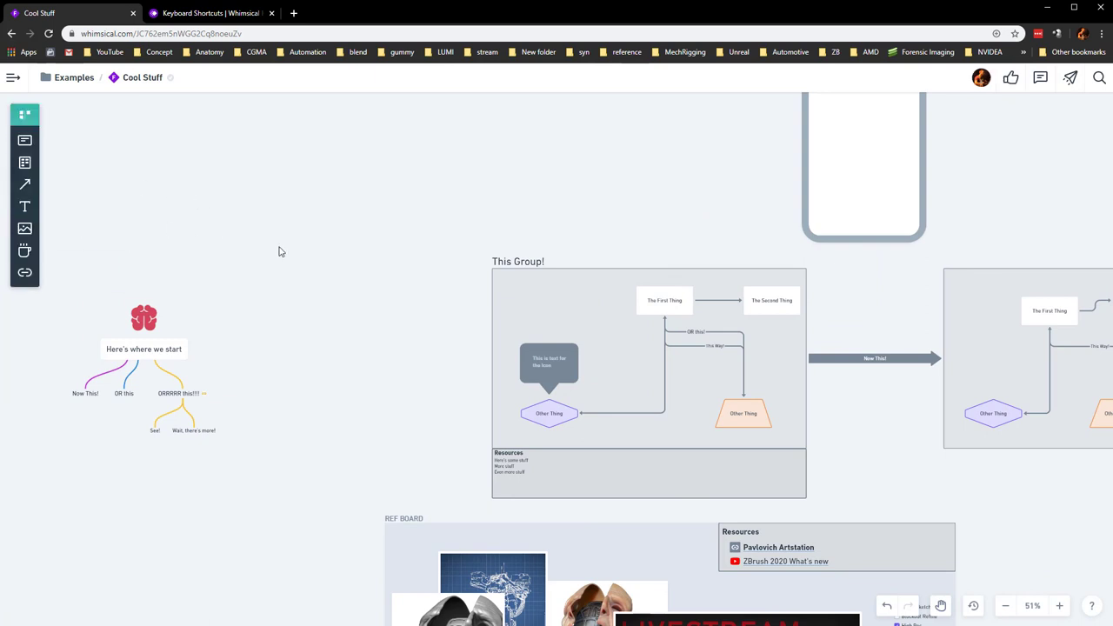
{"action": "mouse_move", "coordinate": [25, 164]}
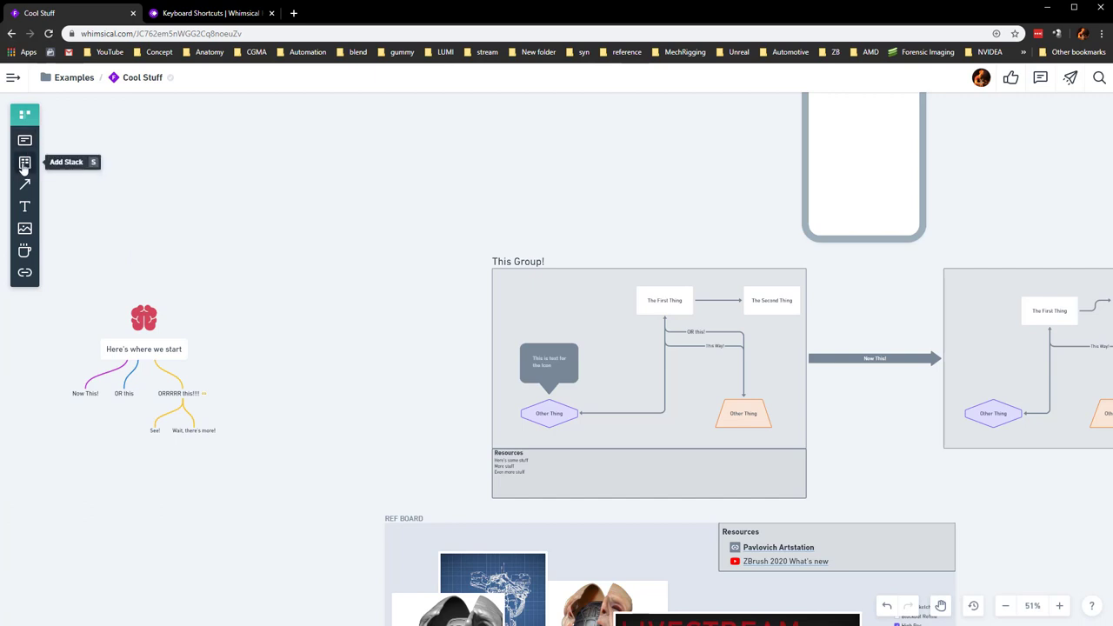
{"action": "left_click", "coordinate": [24, 164]}
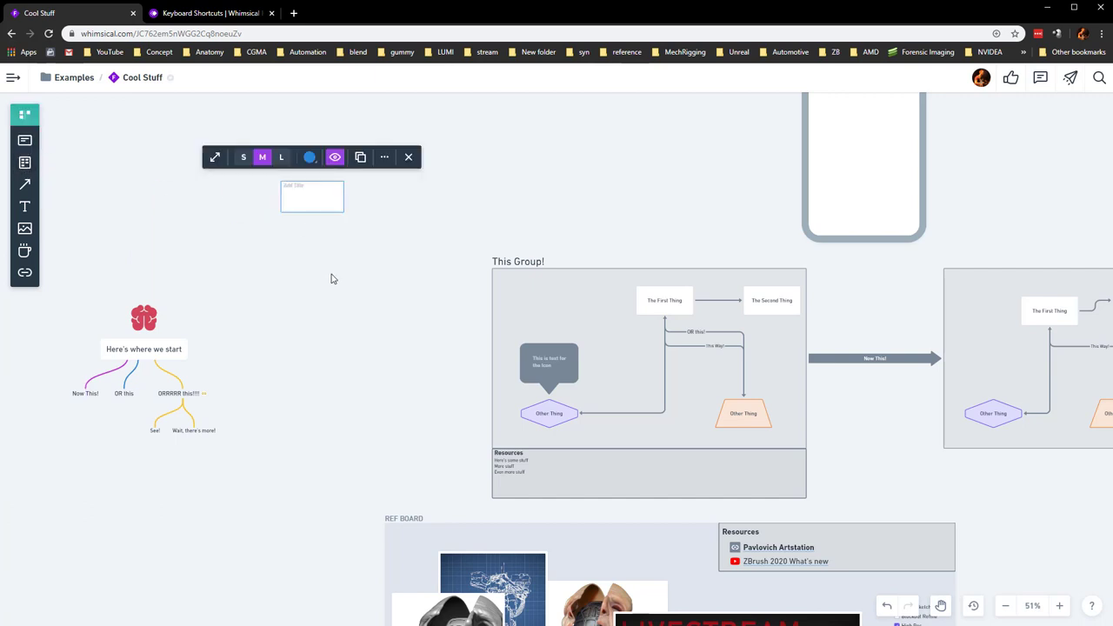
{"action": "left_click", "coordinate": [282, 157]}
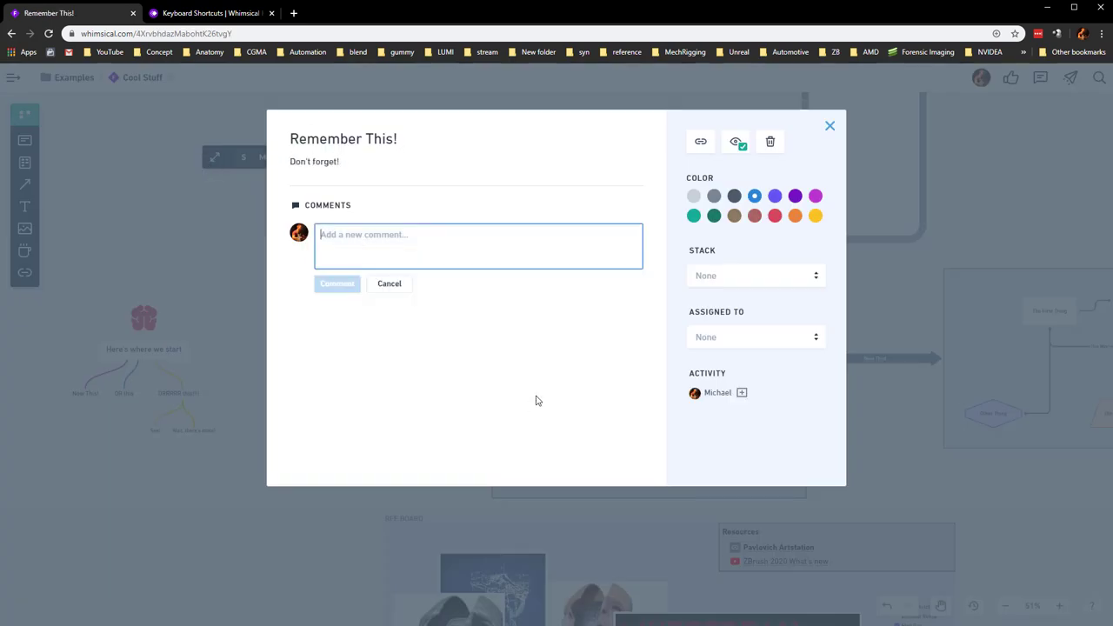
Post the comment 'Put stuff here I need' on the 'Remember This!' card and return to the board.
{"action": "type", "text": "Put stuff here I need"}
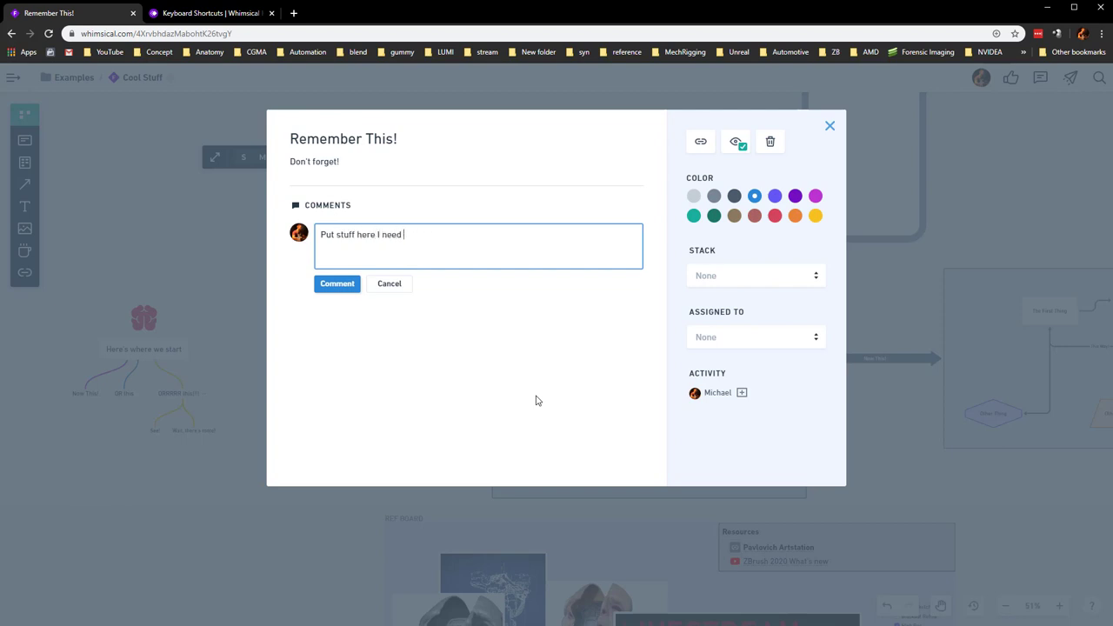
{"action": "left_click", "coordinate": [755, 337]}
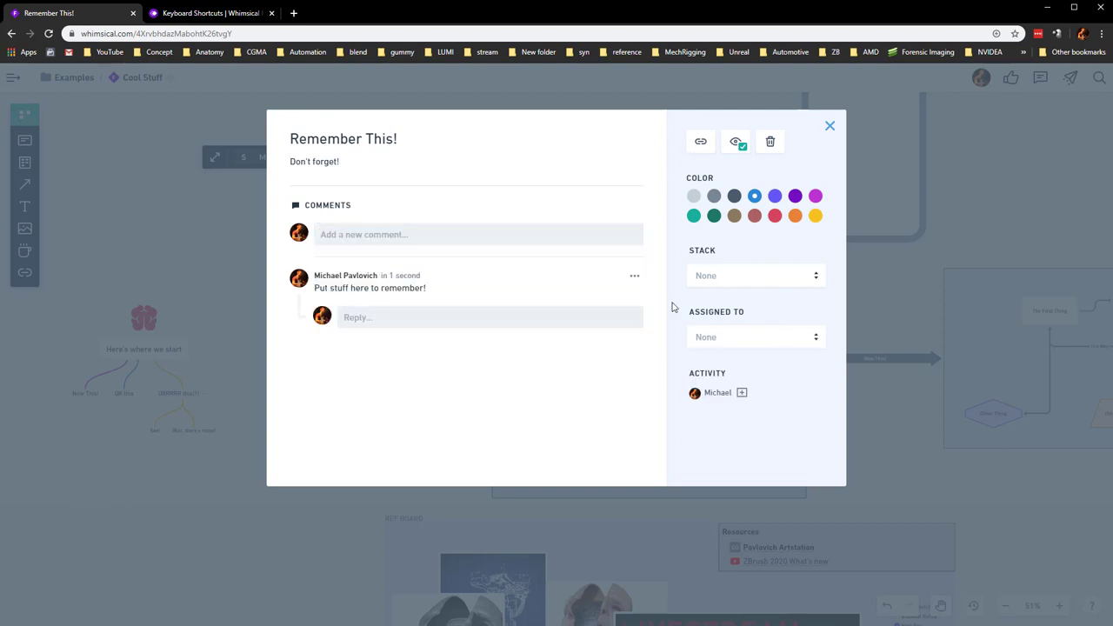
{"action": "left_click", "coordinate": [829, 125]}
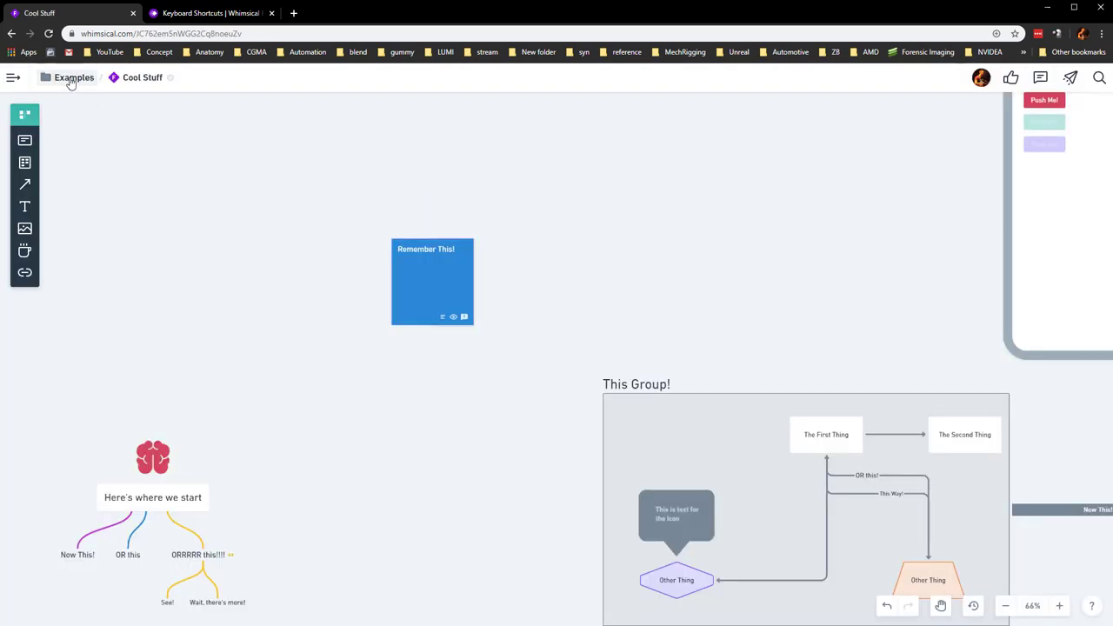
From the Examples folder, view the Getting Started board and scroll through its tips.
{"action": "left_click", "coordinate": [73, 76]}
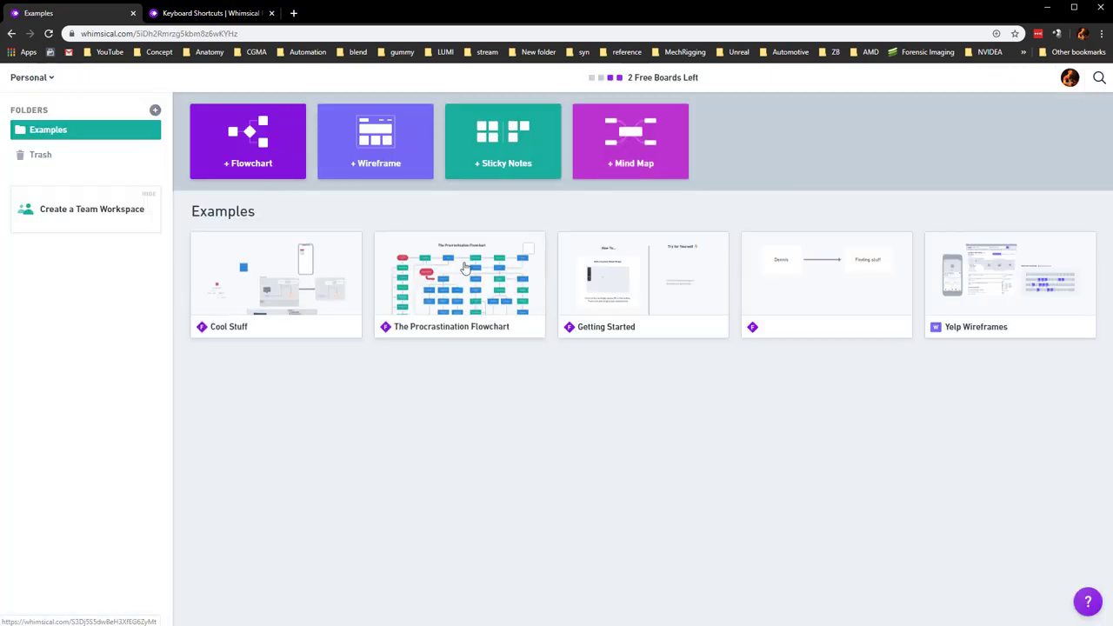
{"action": "double_click", "coordinate": [459, 277]}
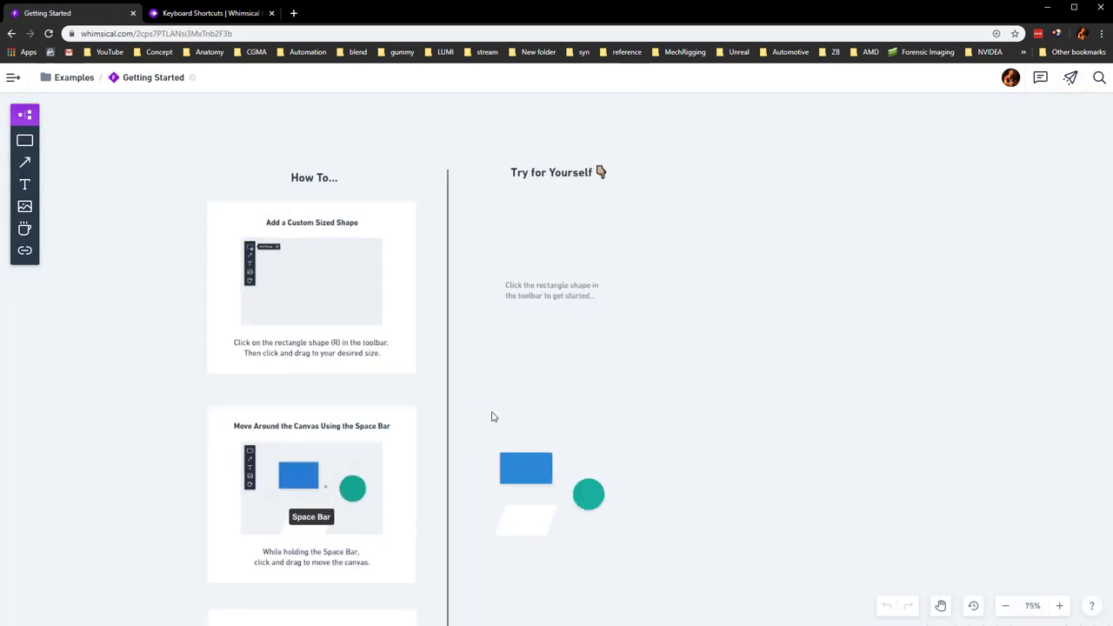
{"action": "scroll", "scroll_direction": "down", "scroll_amount": 3}
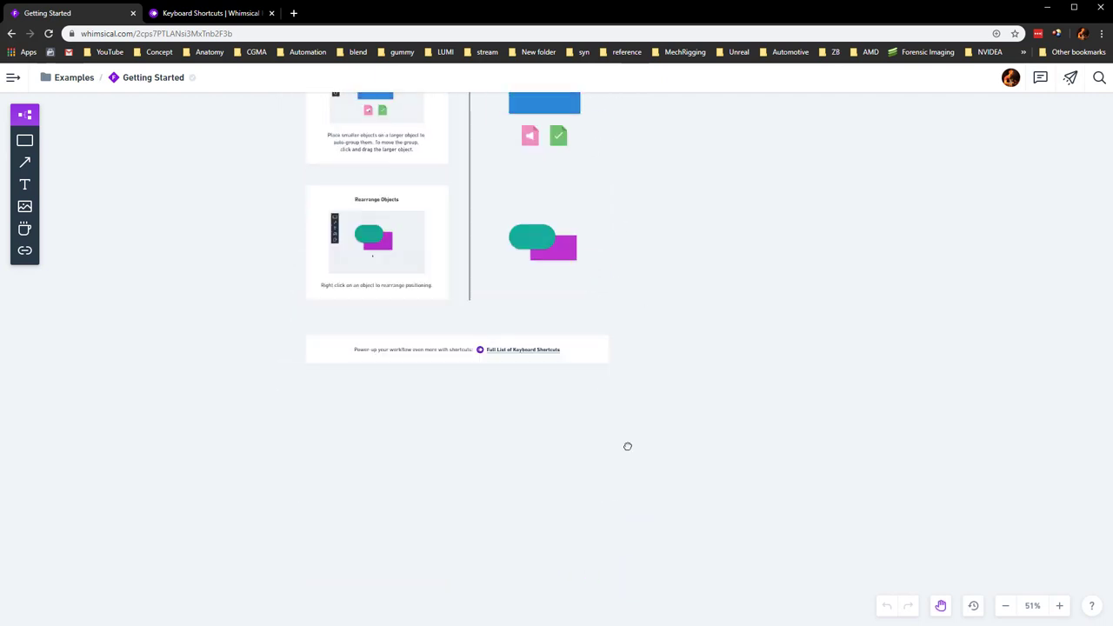
{"action": "scroll", "scroll_direction": "down", "scroll_amount": 3}
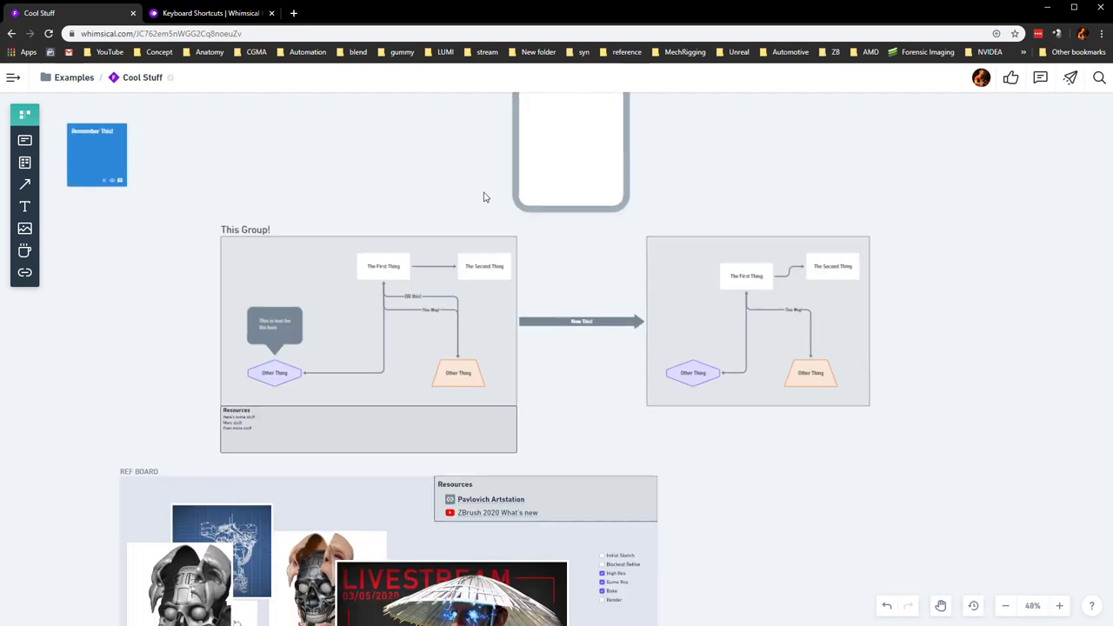
Zoom out on the 'Cool Stuff' board and deselect the flowchart group so all content shows.
{"action": "scroll", "scroll_direction": "down", "scroll_amount": 3}
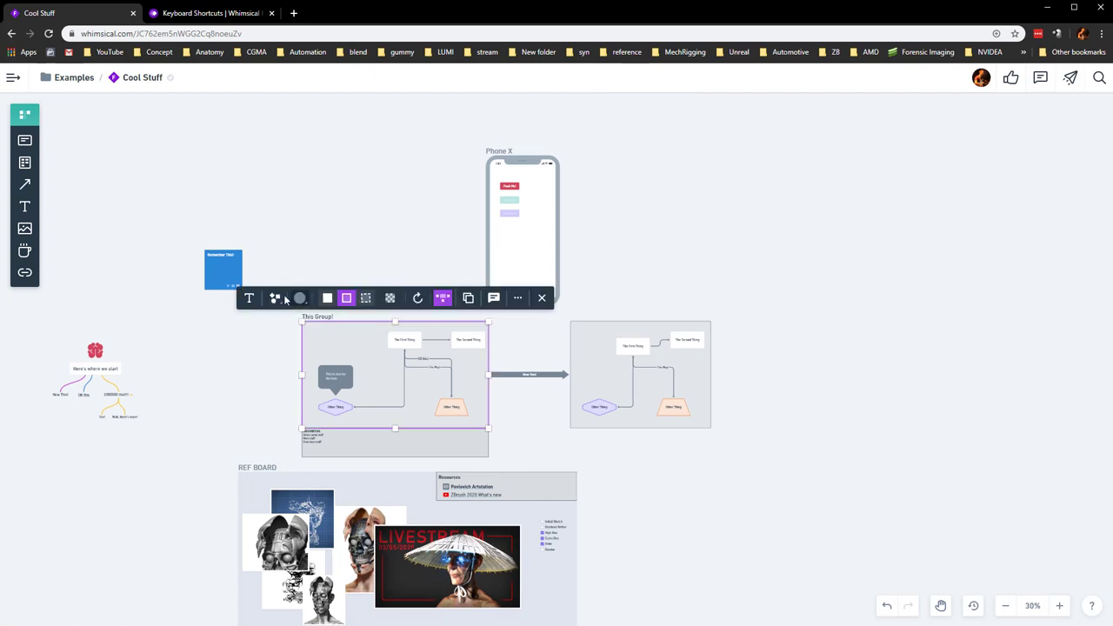
{"action": "left_click", "coordinate": [299, 298]}
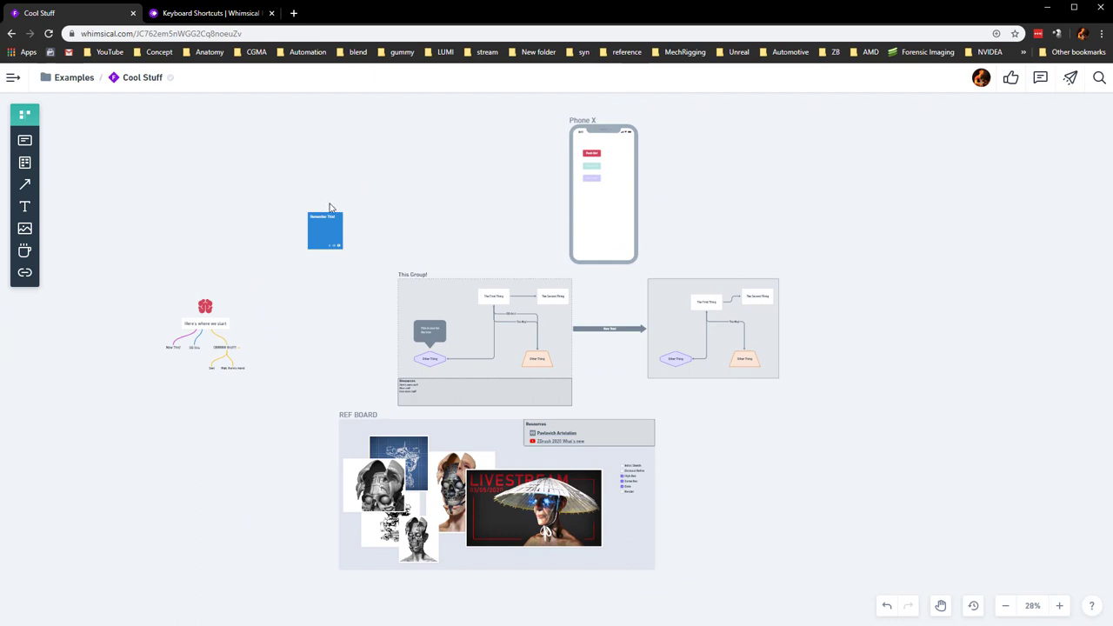
{"action": "mouse_move", "coordinate": [337, 192]}
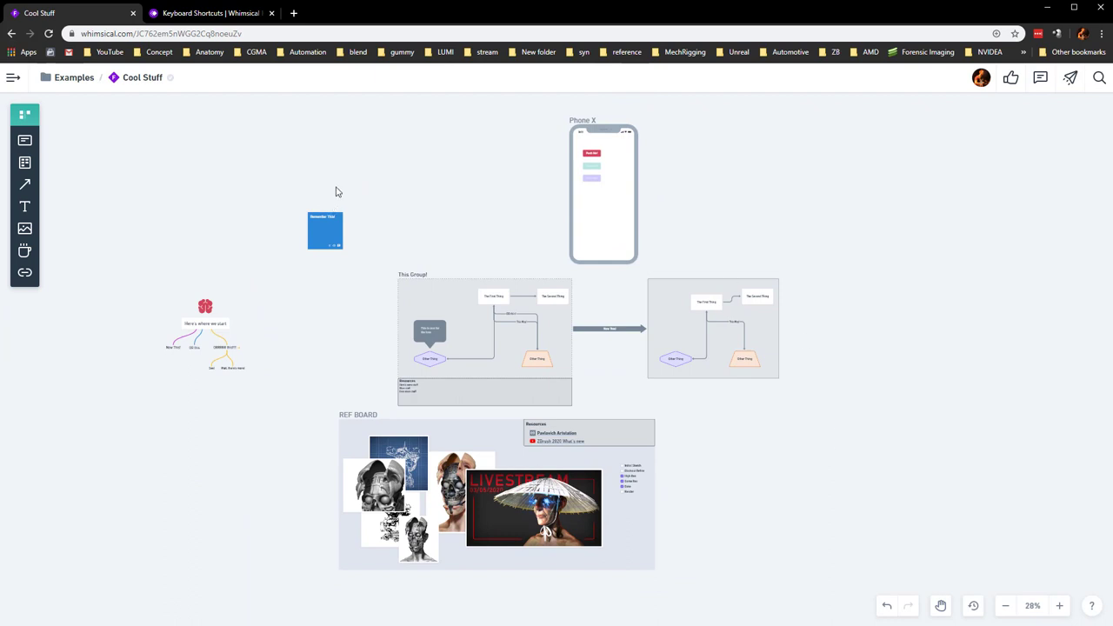